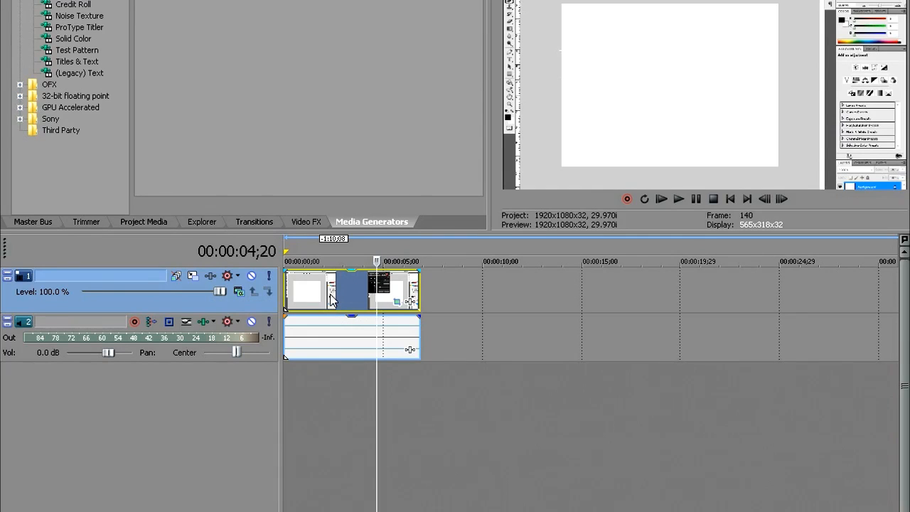
pyautogui.moveTo(317, 294)
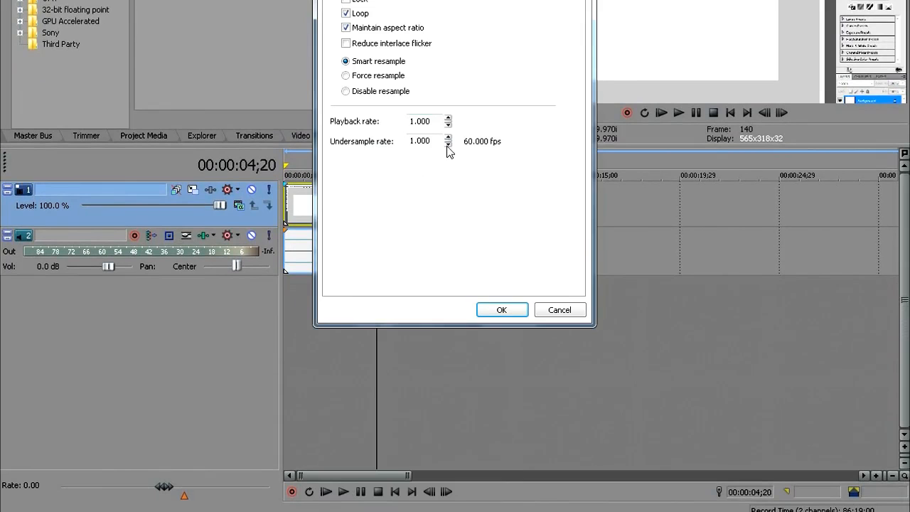
pyautogui.moveTo(405, 149)
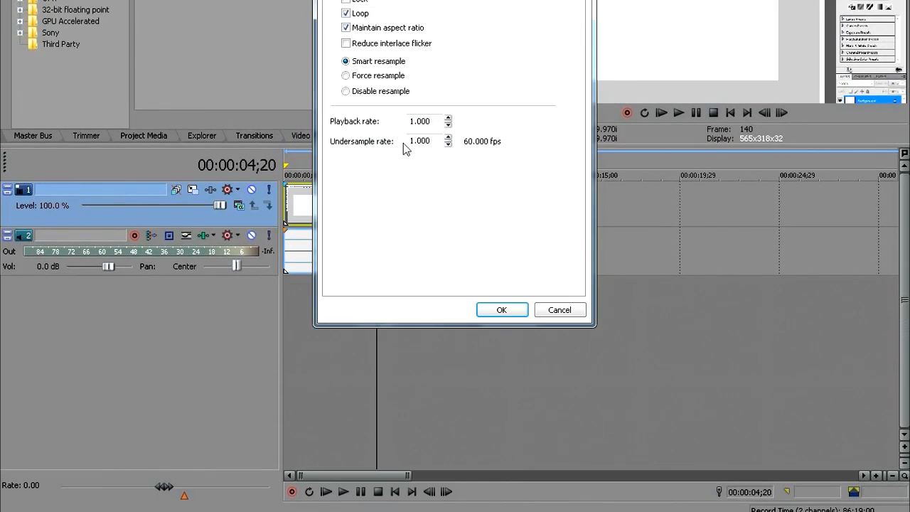
pyautogui.moveTo(497, 148)
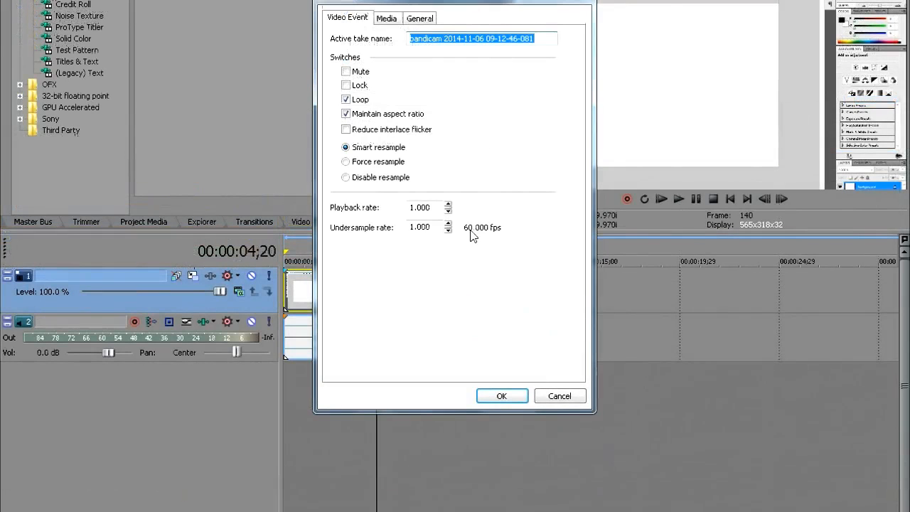
# Step: Set the project video properties to 1920x1080 at 60.000 fps
pyautogui.click(501, 395)
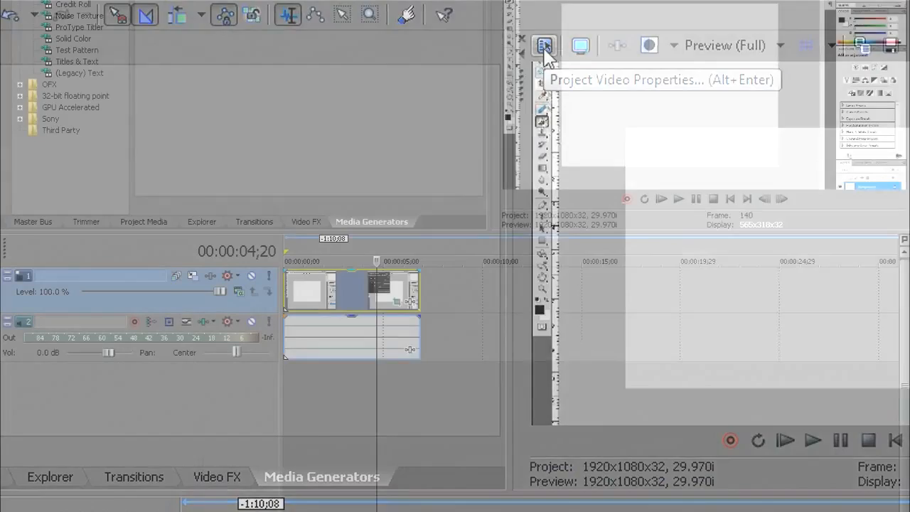
pyautogui.click(543, 46)
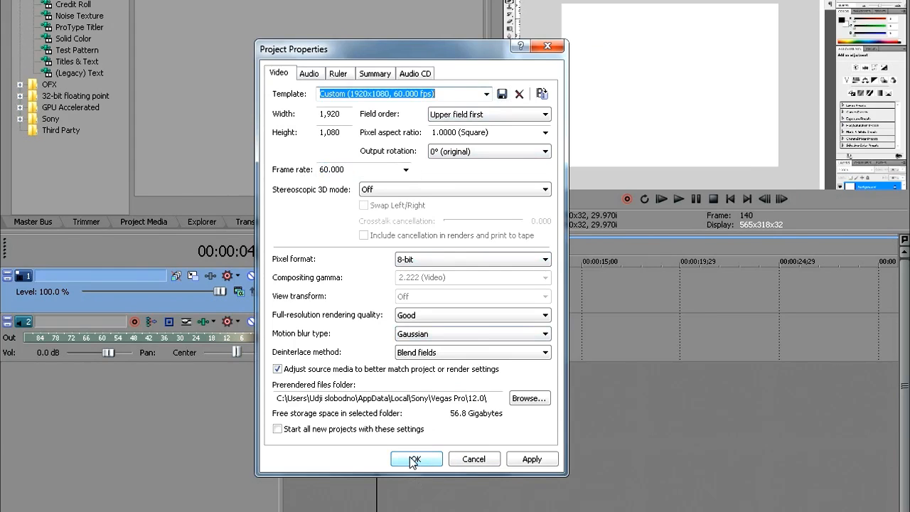
pyautogui.click(415, 458)
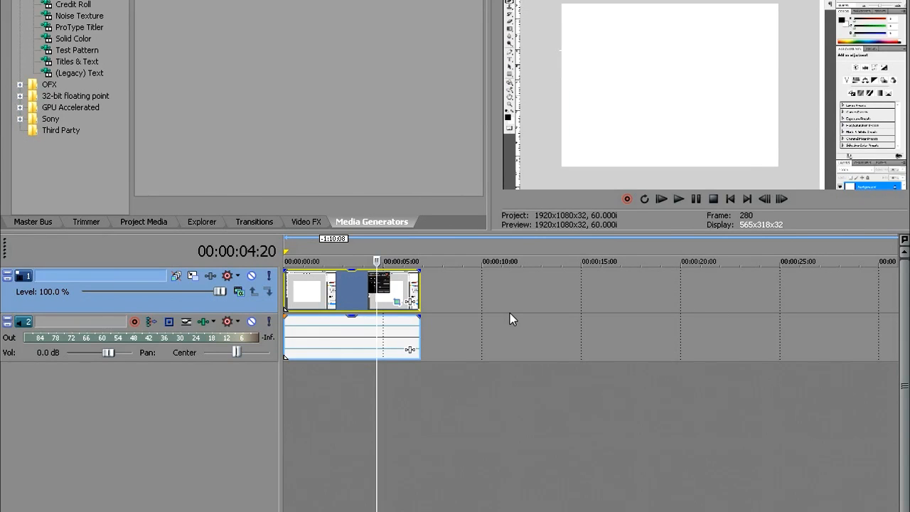
pyautogui.moveTo(470, 322)
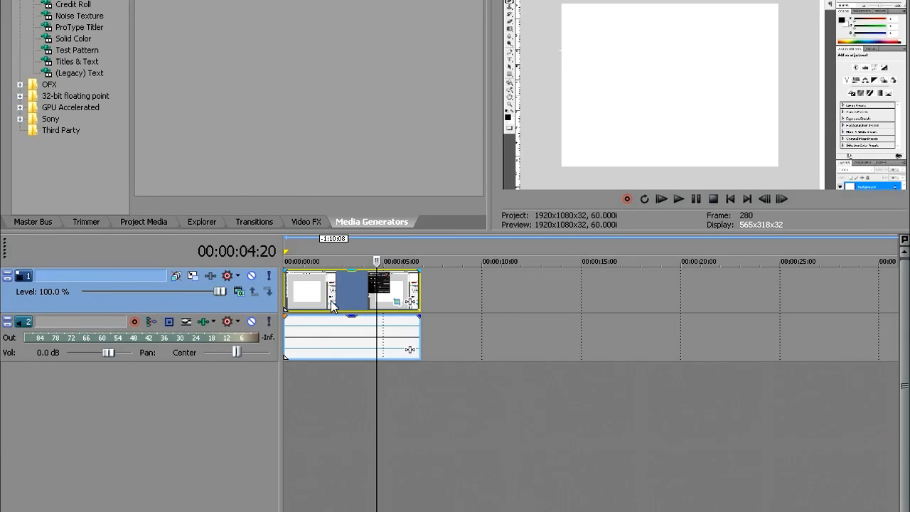
pyautogui.moveTo(165, 124)
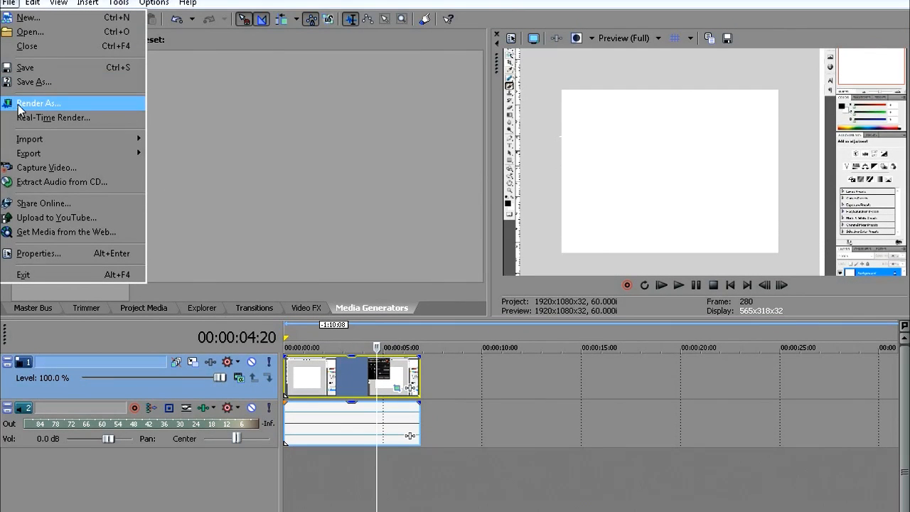
# Step: In Render As, pick the Sony AVC/MVC Internet 1920x1080-30p template
pyautogui.click(38, 103)
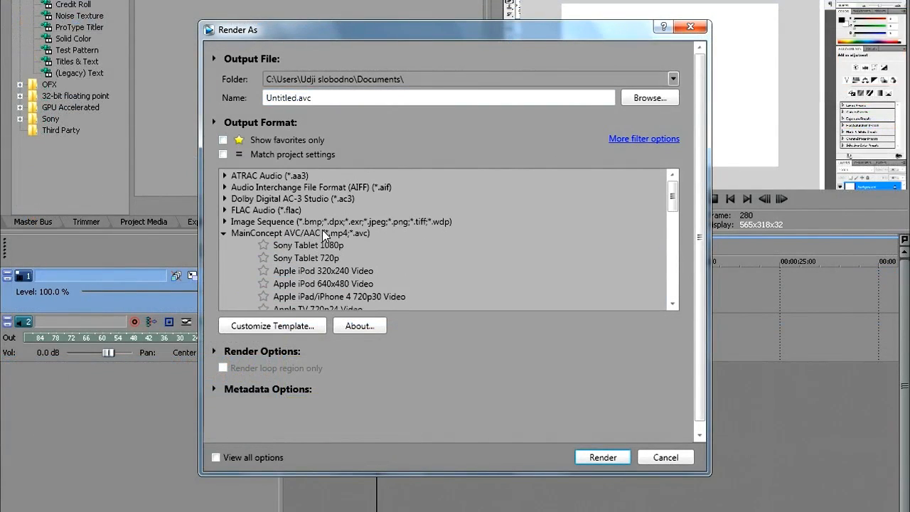
pyautogui.click(303, 232)
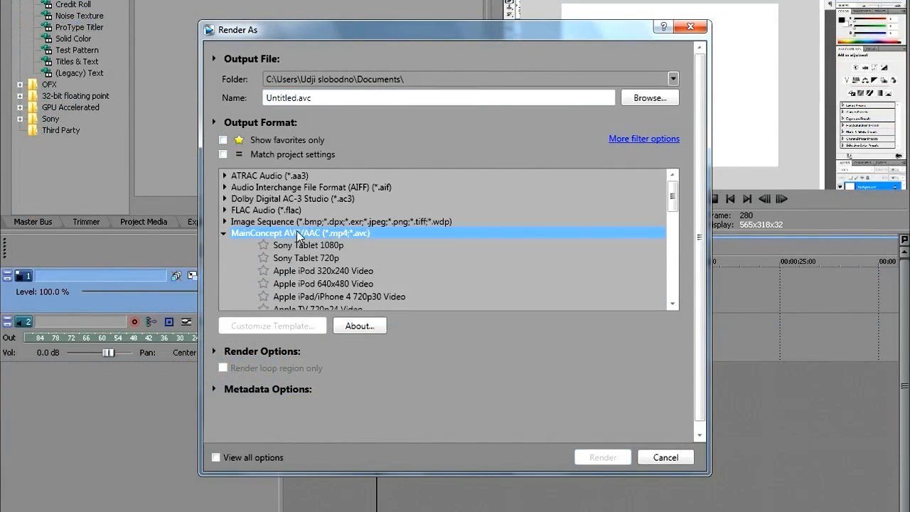
pyautogui.scroll(-3)
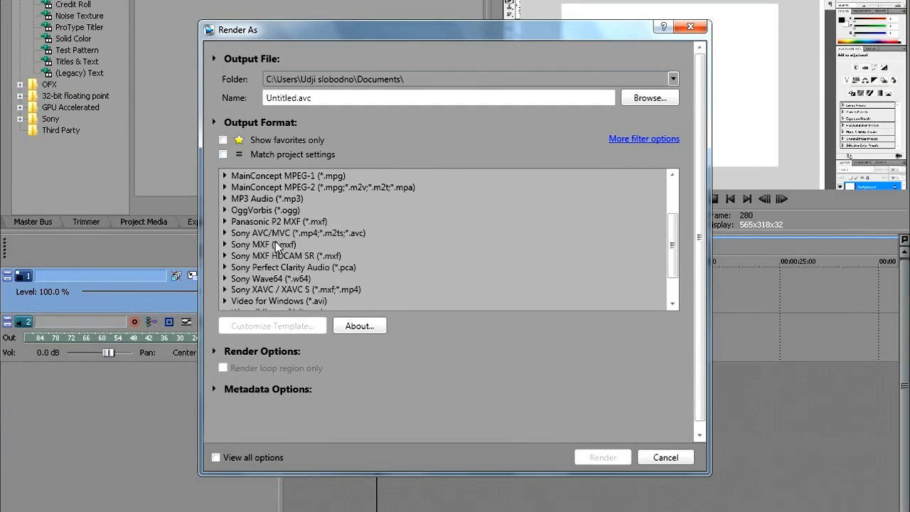
pyautogui.click(297, 232)
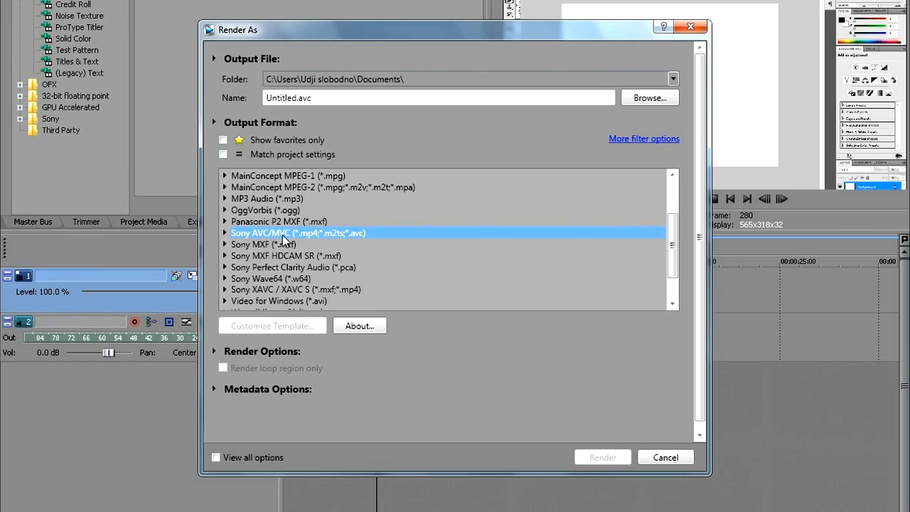
pyautogui.click(224, 232)
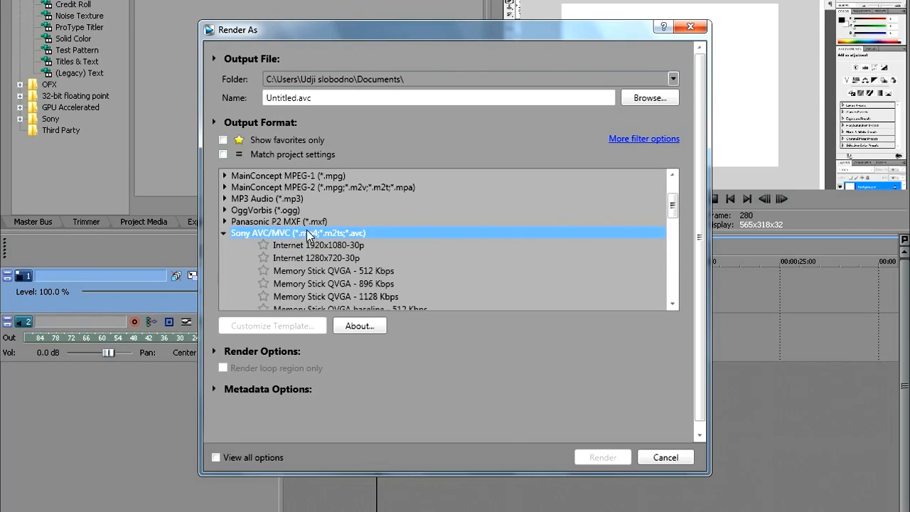
pyautogui.click(317, 244)
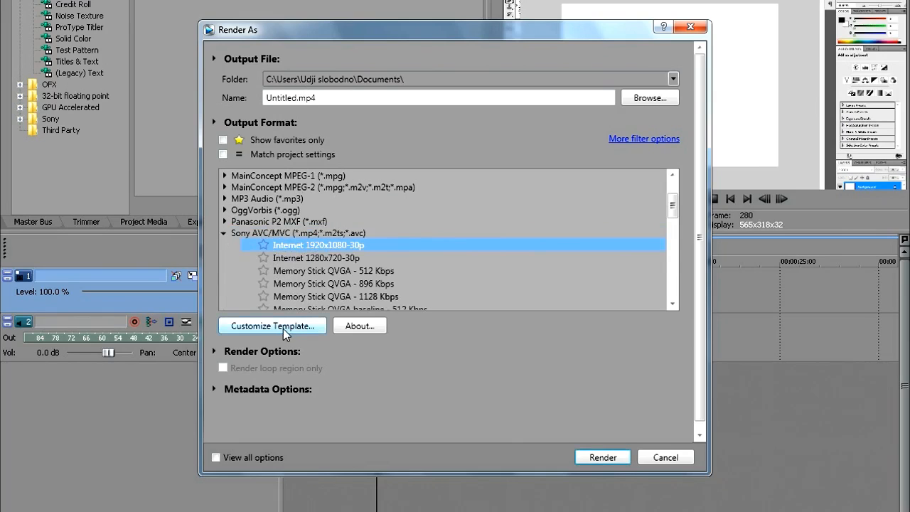
# Step: Customize the template: keep 1920x1080 frame size, set 59.940 fps, check audio
pyautogui.click(271, 325)
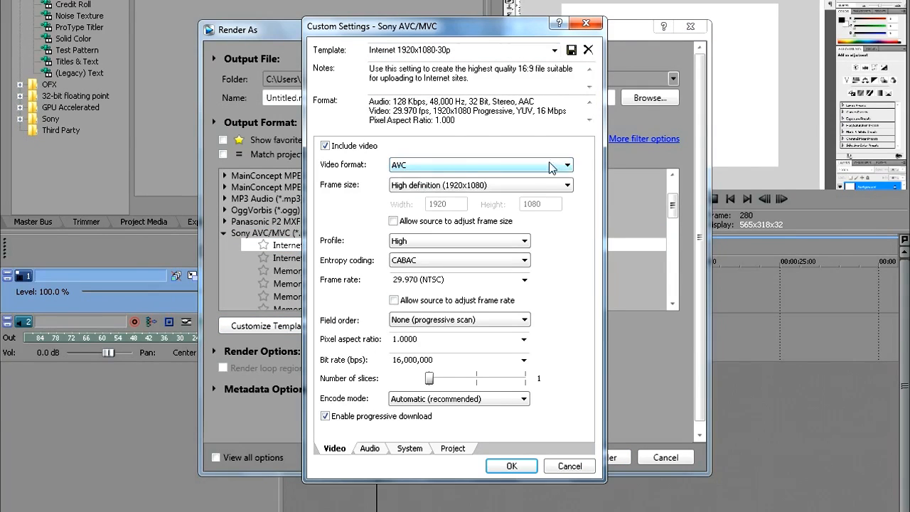
pyautogui.click(565, 185)
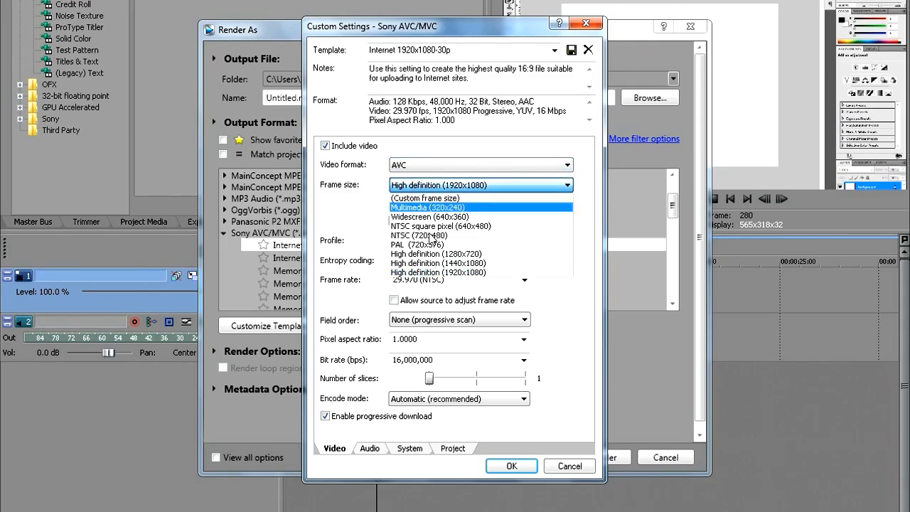
pyautogui.moveTo(465, 268)
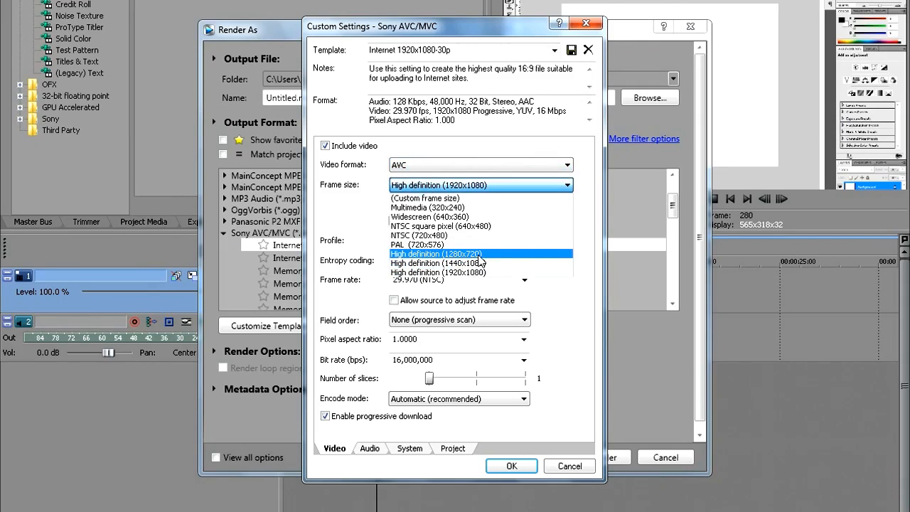
pyautogui.moveTo(462, 271)
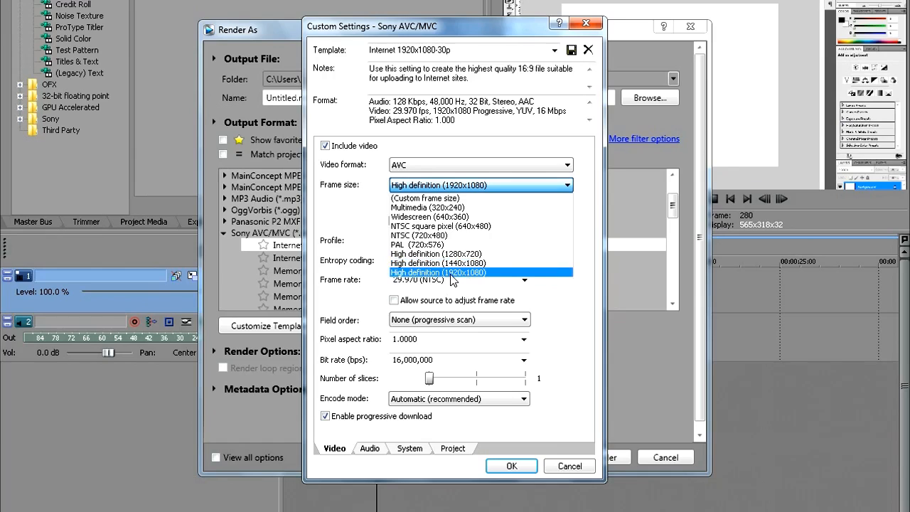
pyautogui.moveTo(482, 279)
pyautogui.write('60')
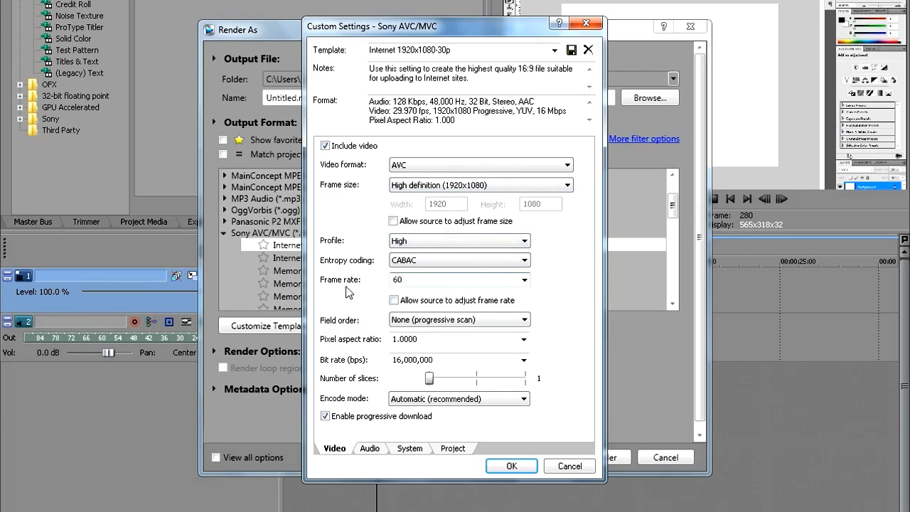
pyautogui.moveTo(348, 292)
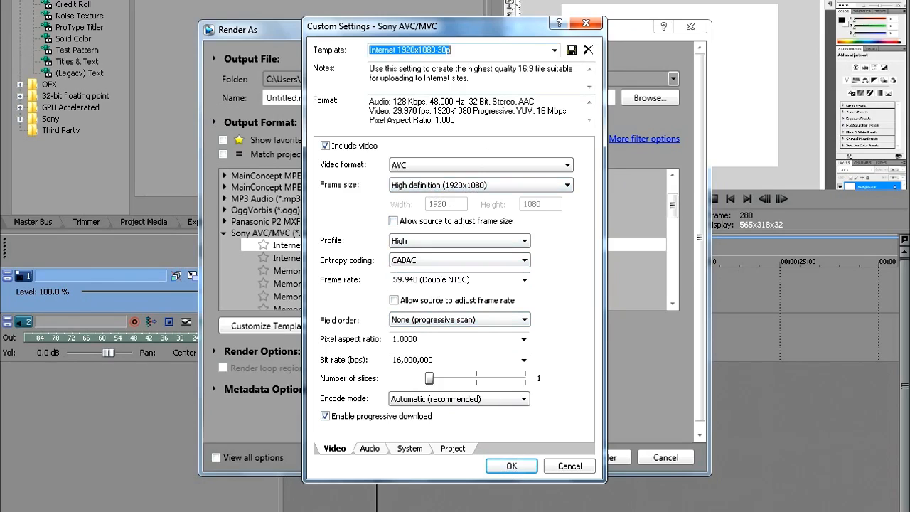
pyautogui.click(370, 447)
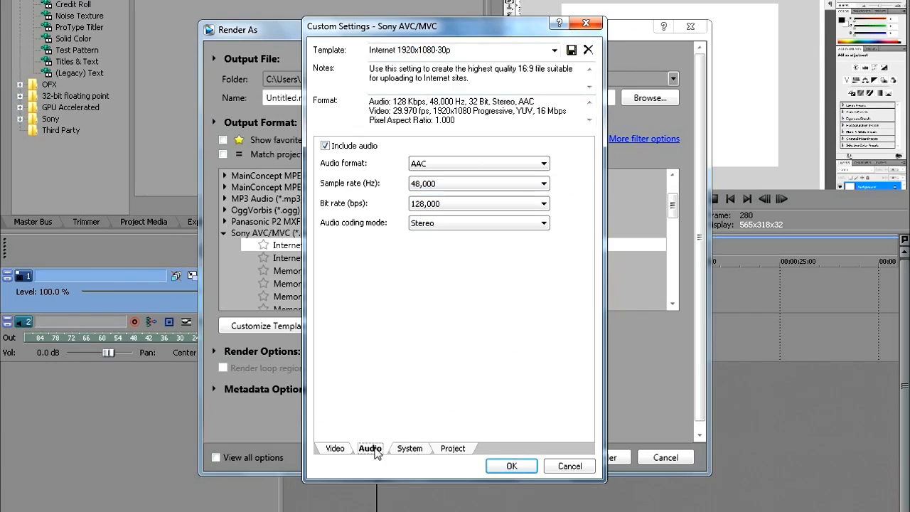
pyautogui.click(334, 448)
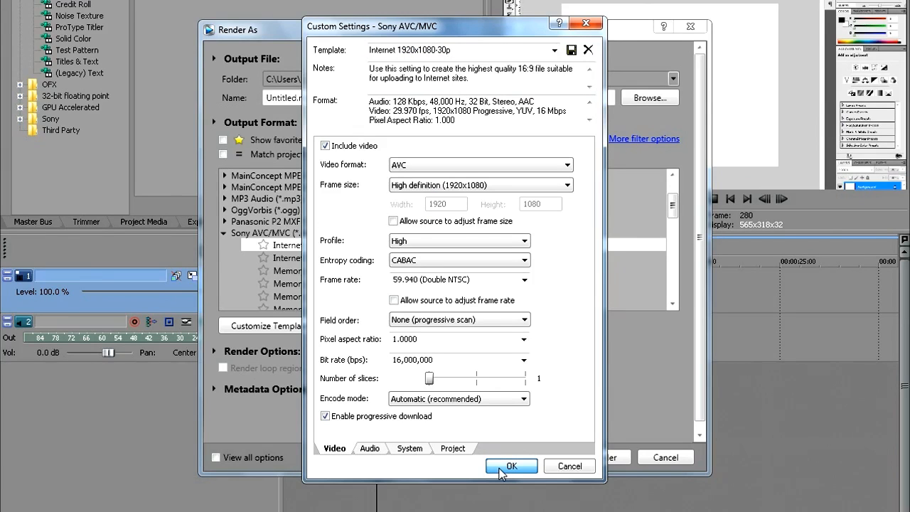
# Step: Confirm the custom 59.940 fps settings and render to 1080p60fps.mp4
pyautogui.click(511, 466)
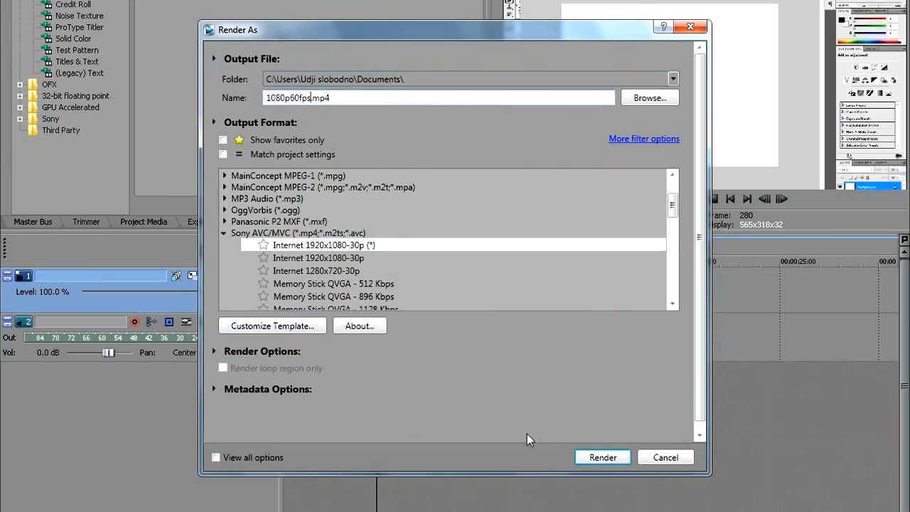
pyautogui.click(602, 457)
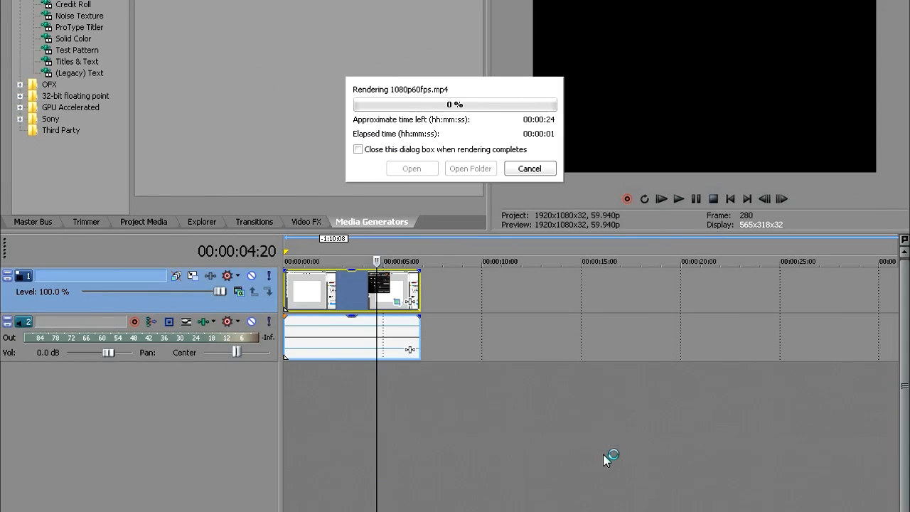